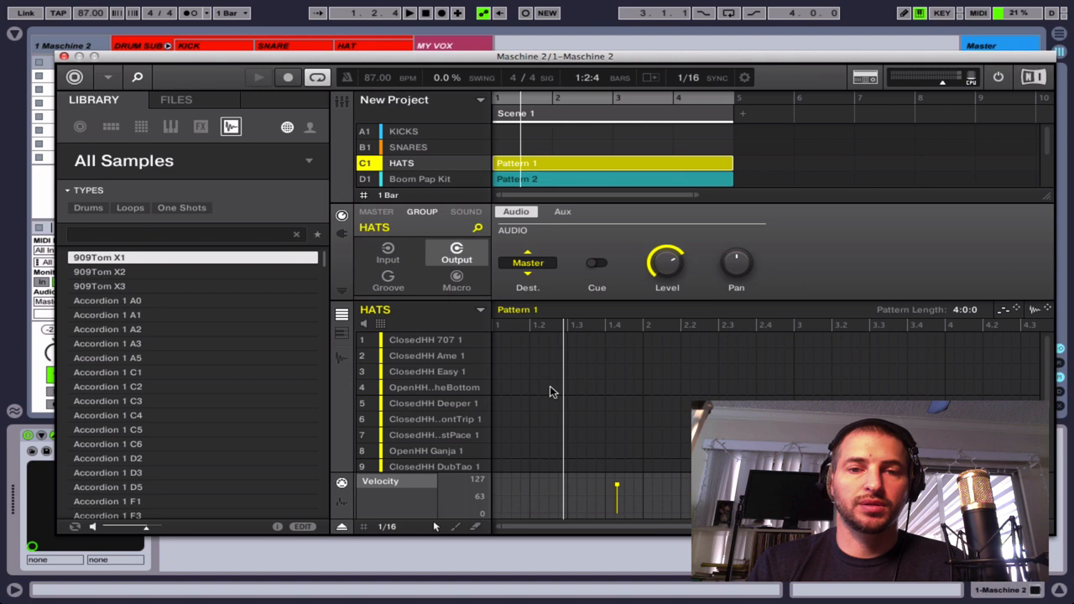
# - Select the Boom Pap Kit group and show its audio output routed to Master
pyautogui.click(420, 178)
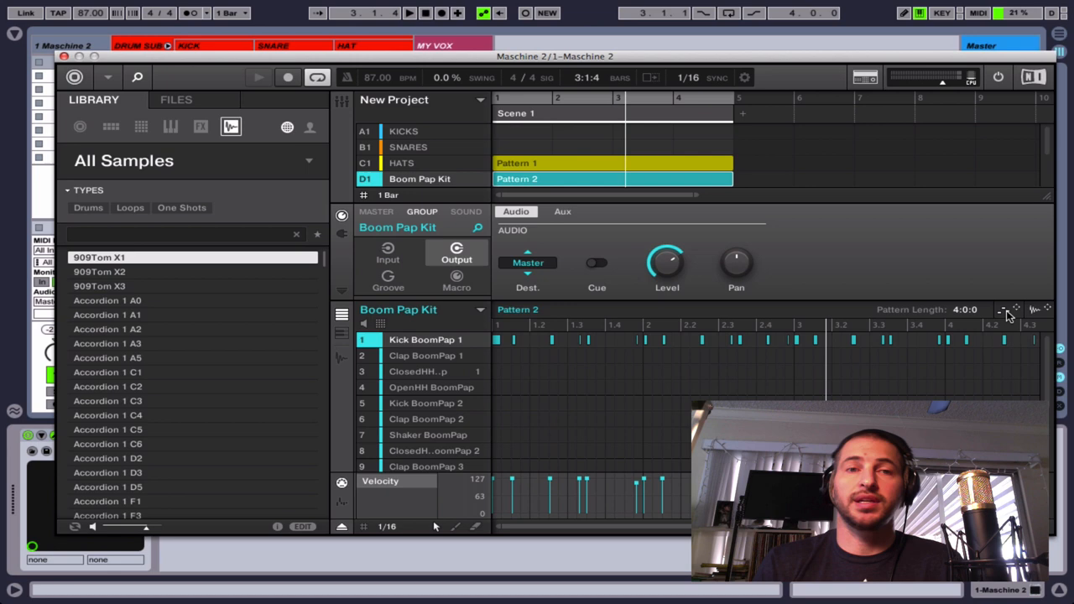
pyautogui.moveTo(1039, 317)
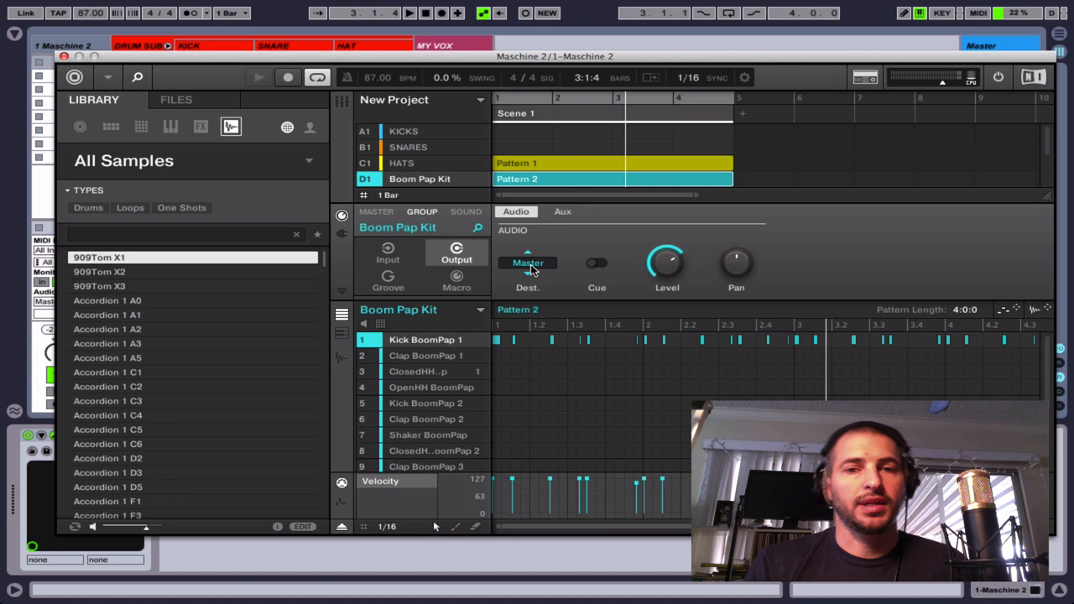
# - Show the Kick BoomPap 1 sound's audio output, currently routed to its group
pyautogui.click(343, 215)
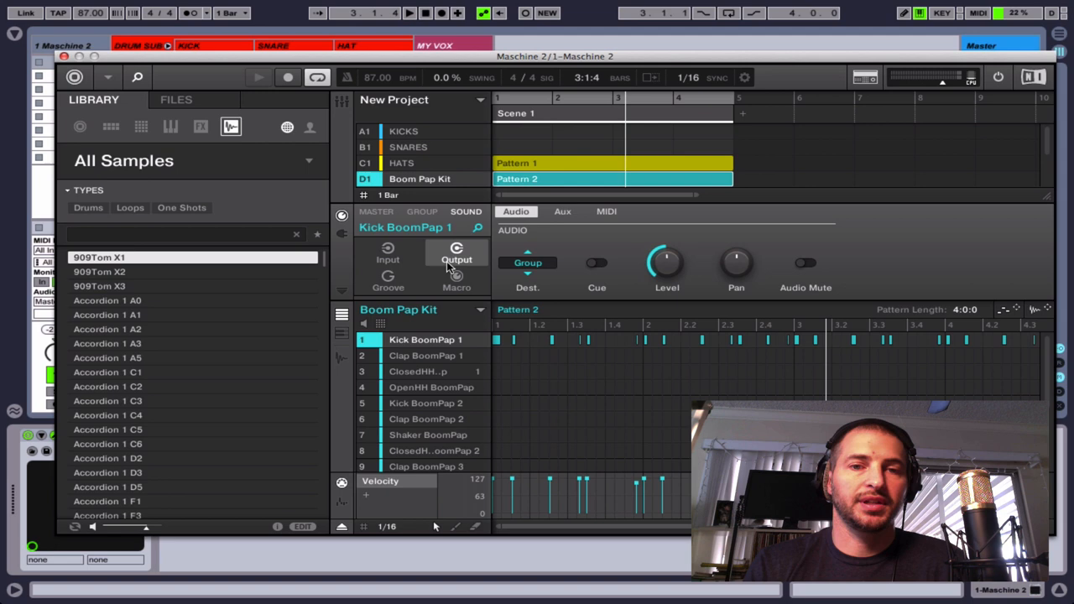
pyautogui.moveTo(590, 217)
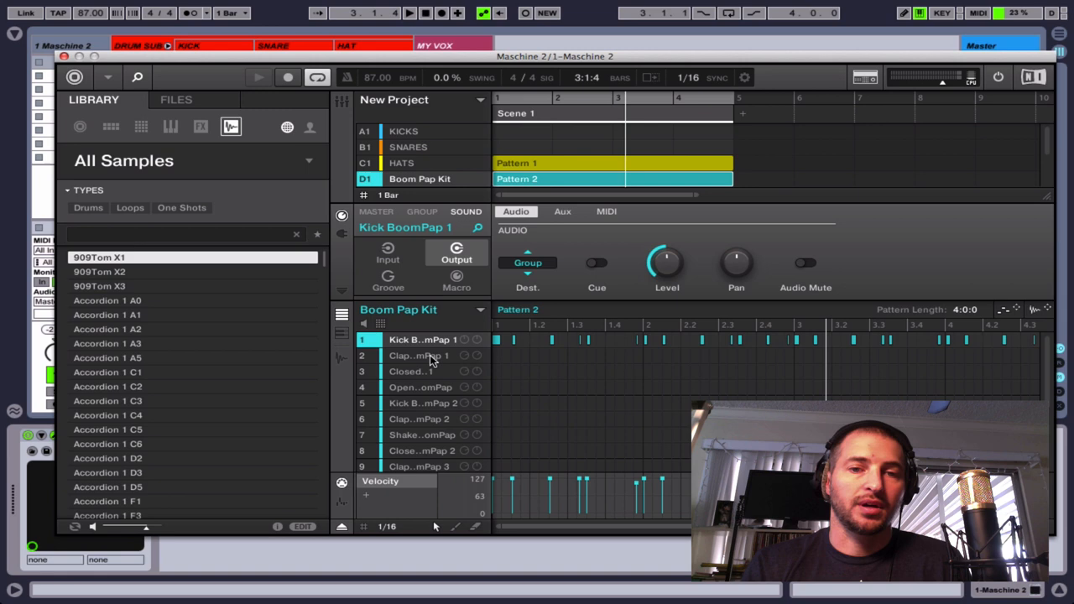
# - Route the Kick BoomPap 1 sound's audio output to Ext. 2 instead of the group
pyautogui.click(527, 262)
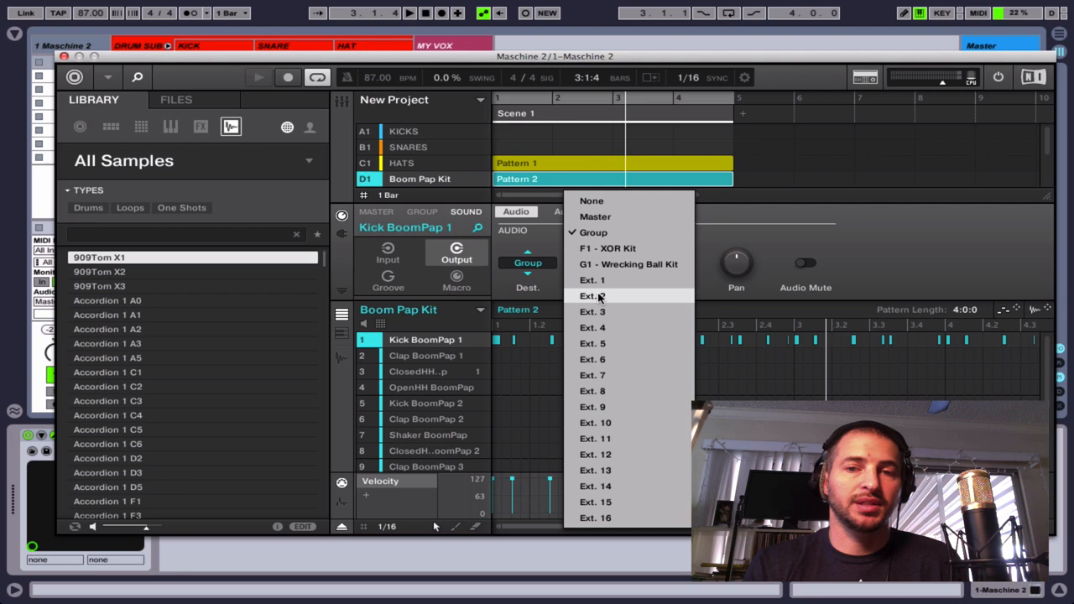
pyautogui.click(590, 296)
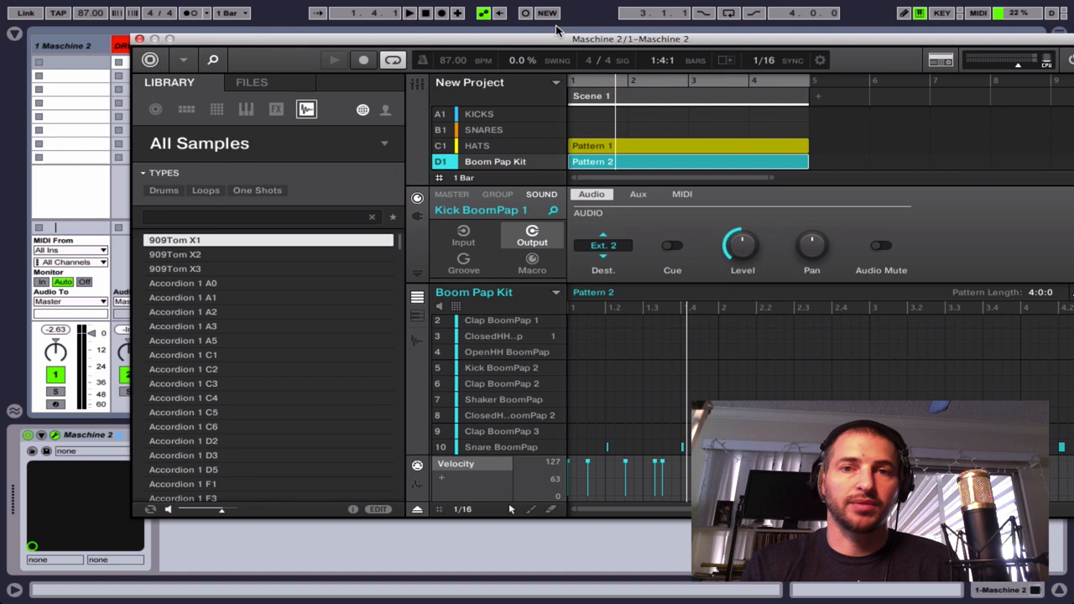
# - Route the snare and remaining kit sounds to their own external outputs, StickHit on Ext. 5
pyautogui.click(536, 235)
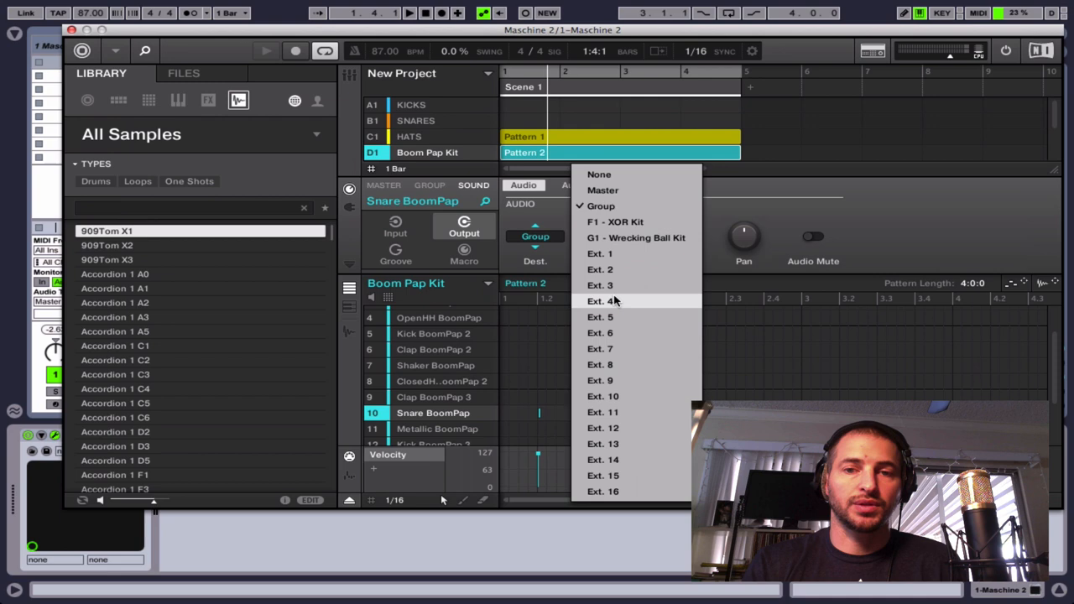
pyautogui.click(601, 285)
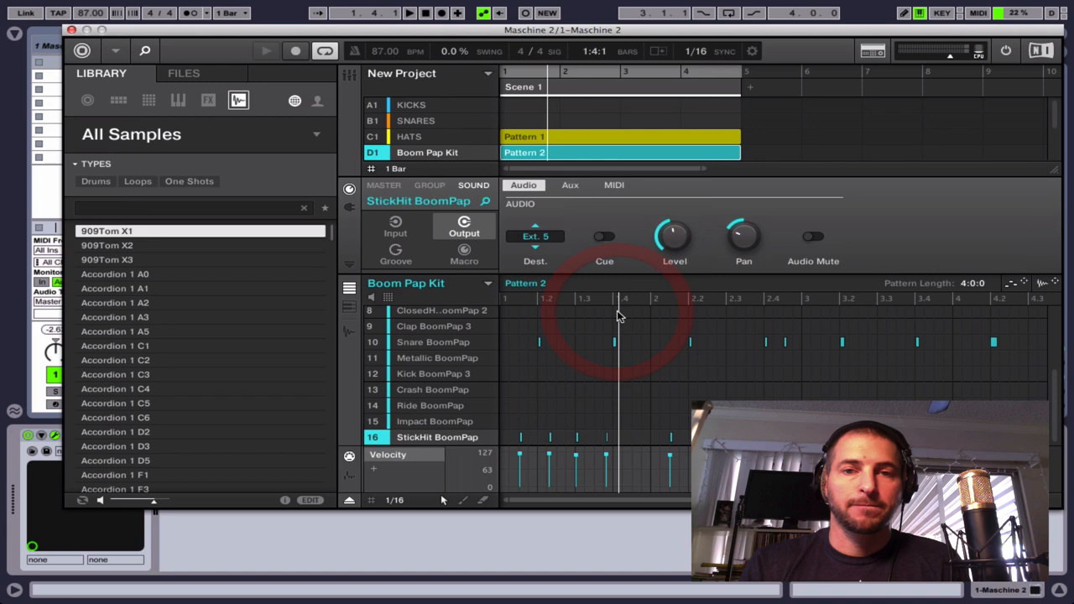
# - Check the HATS group's output page, then close the Maschine plugin to reveal Live's mixer
pyautogui.click(409, 136)
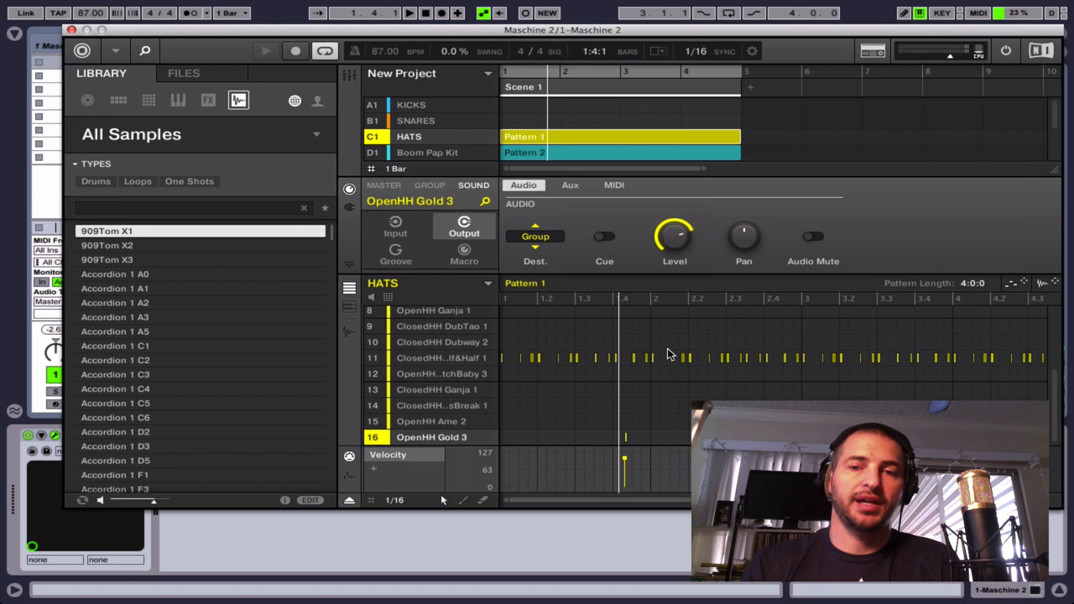
pyautogui.moveTo(533, 356)
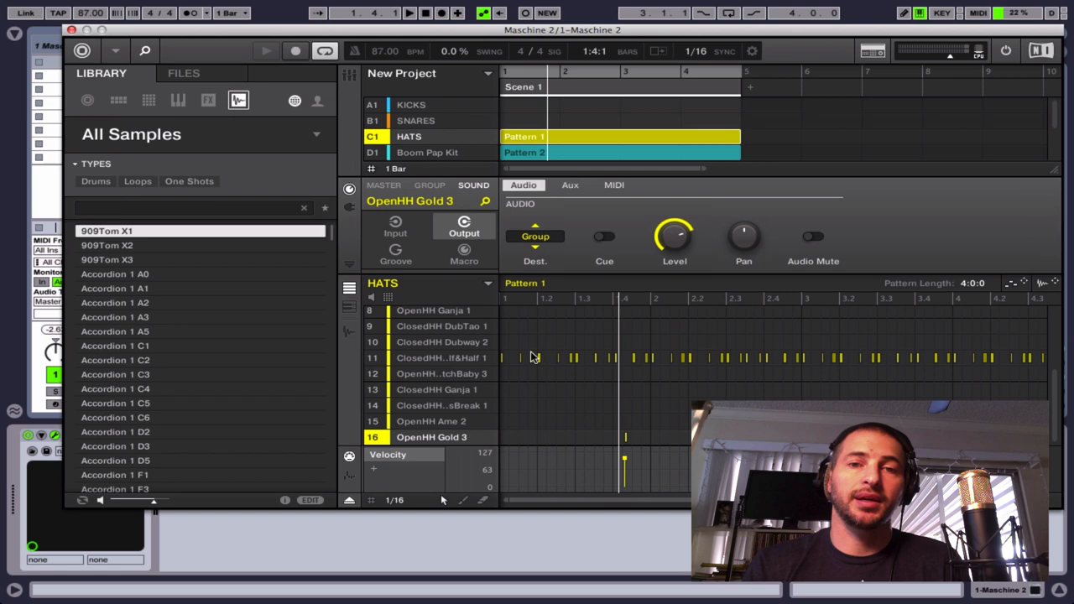
pyautogui.click(430, 184)
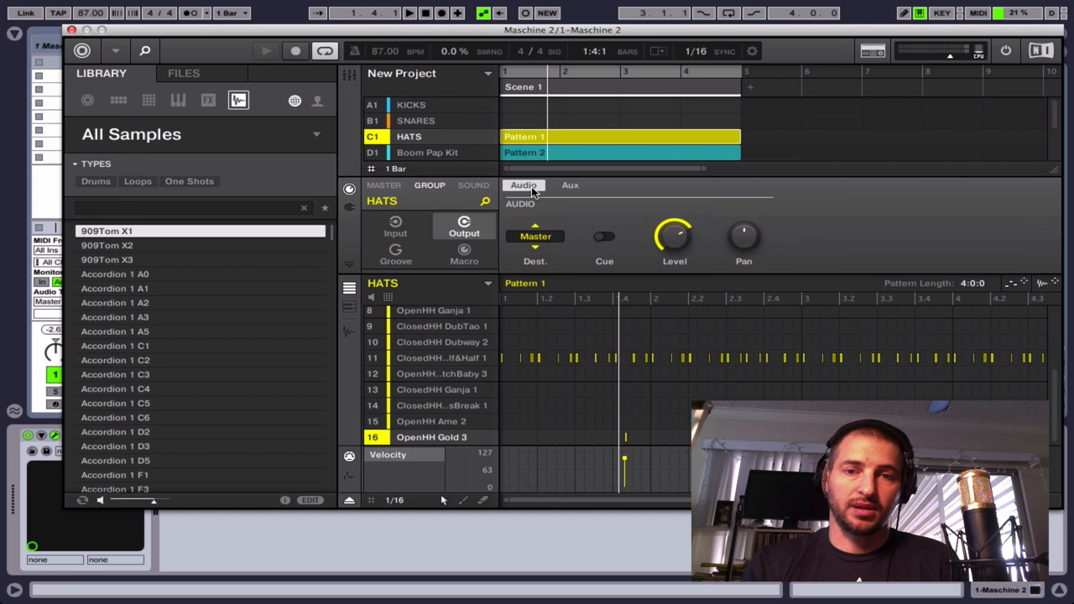
pyautogui.click(535, 235)
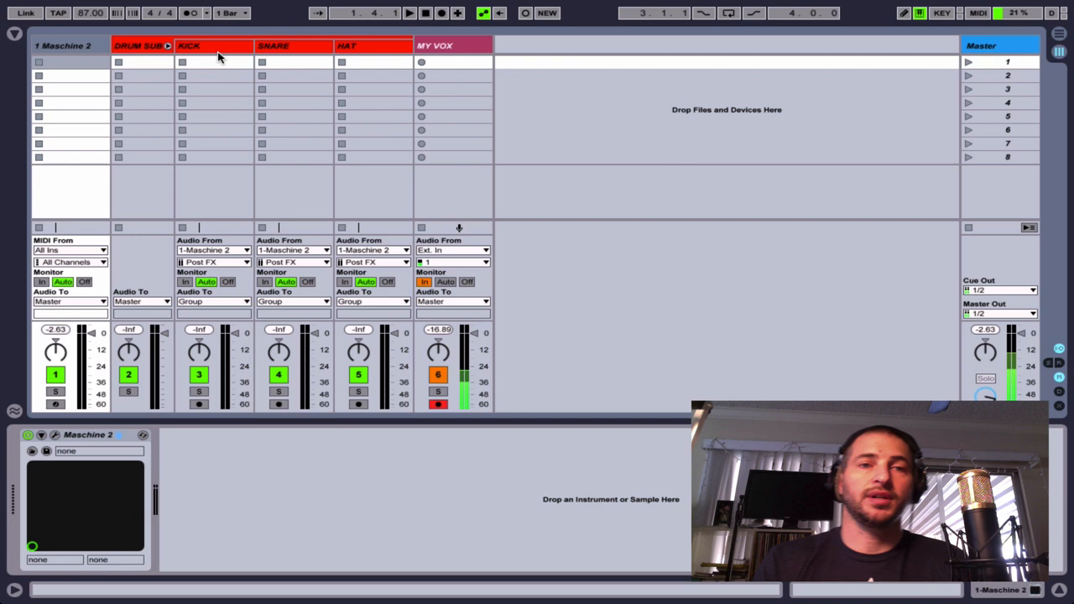
# - From the KICK track, reopen Maschine and route the whole HATS group to Ext. 4
pyautogui.click(211, 45)
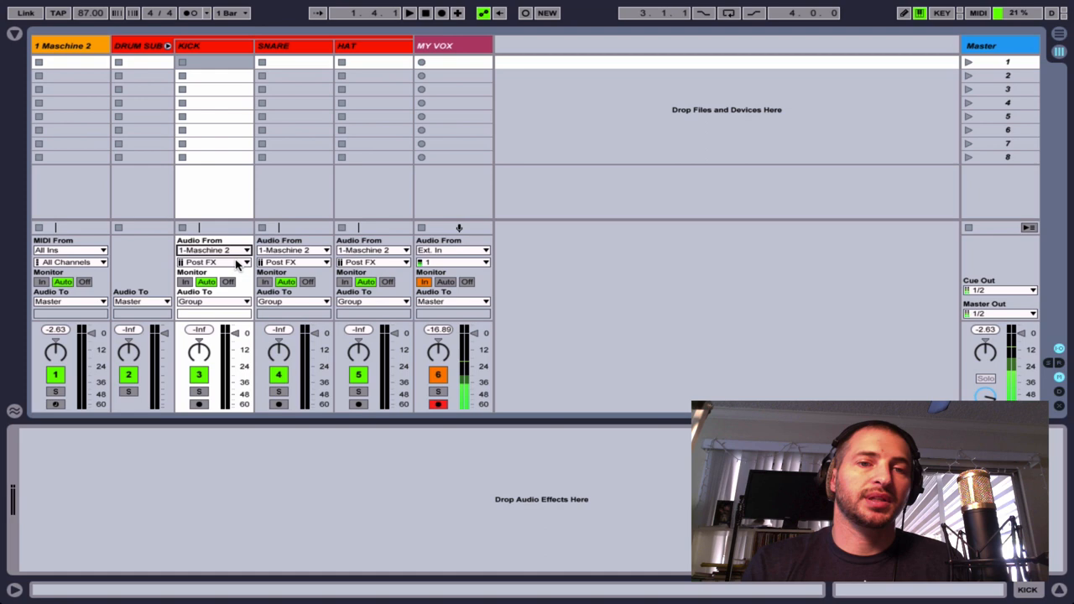
pyautogui.click(215, 262)
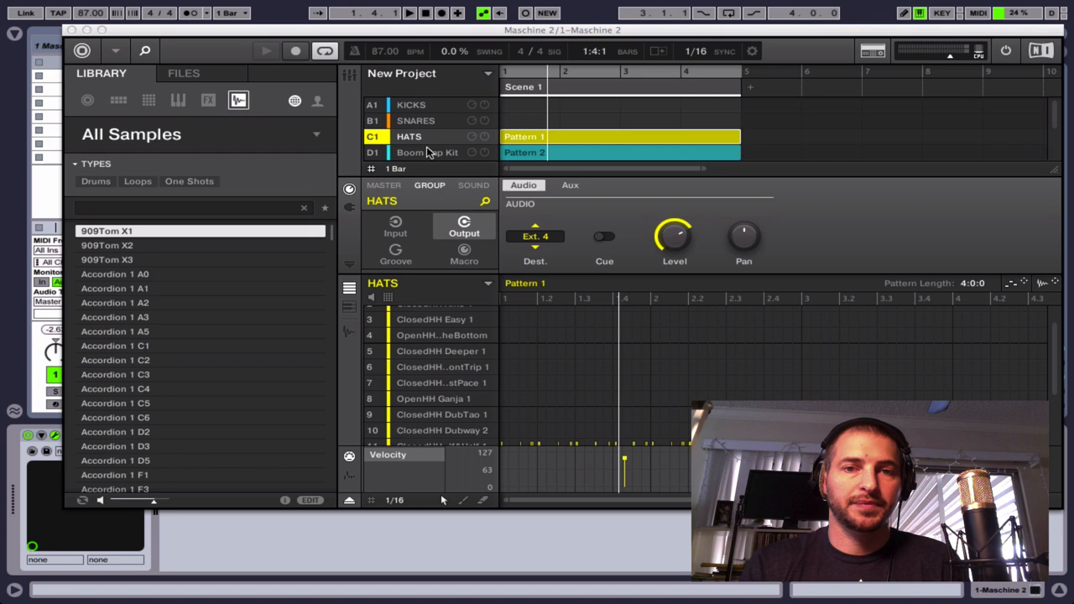
# - Set the KICK track's Audio From to 1-Maschine 2's dedicated output and arm it
pyautogui.click(427, 151)
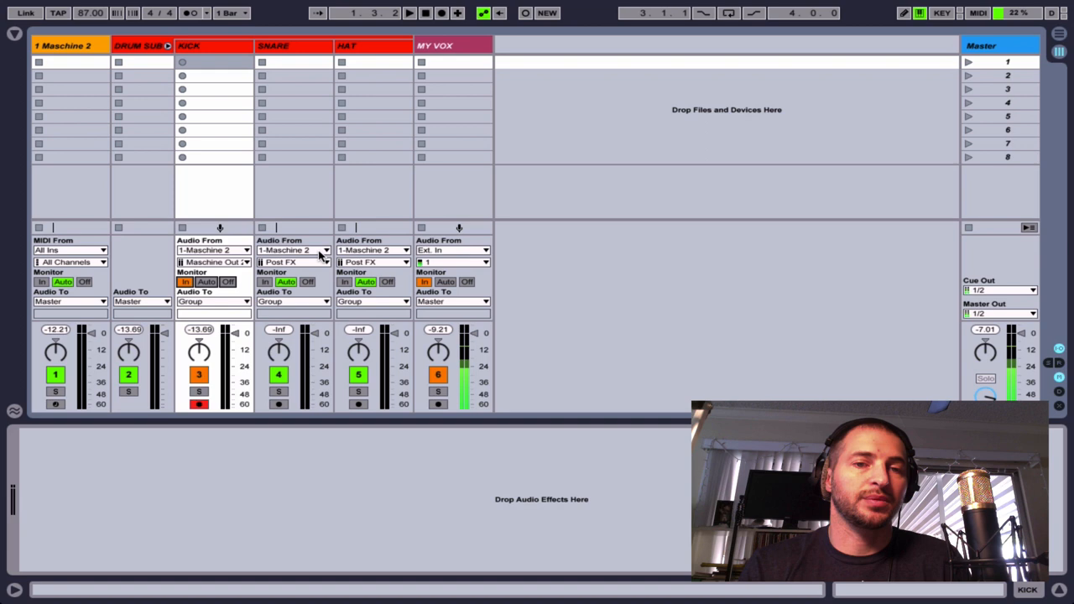
# - Feed SNARE and HAT from Maschine 2 outputs and add a STICK HITS audio track after HAT
pyautogui.click(325, 261)
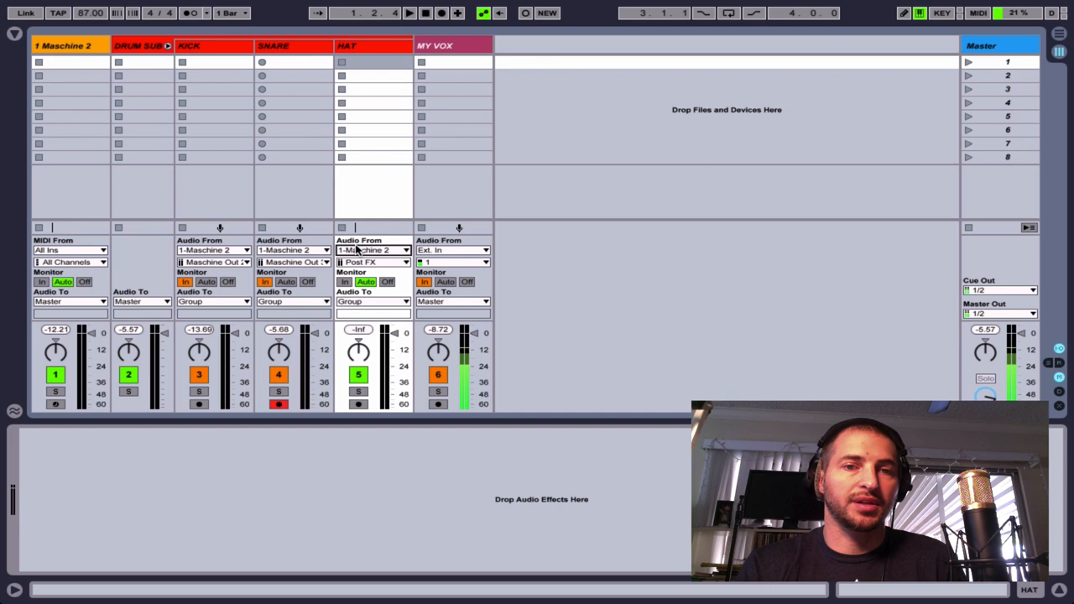
pyautogui.click(372, 250)
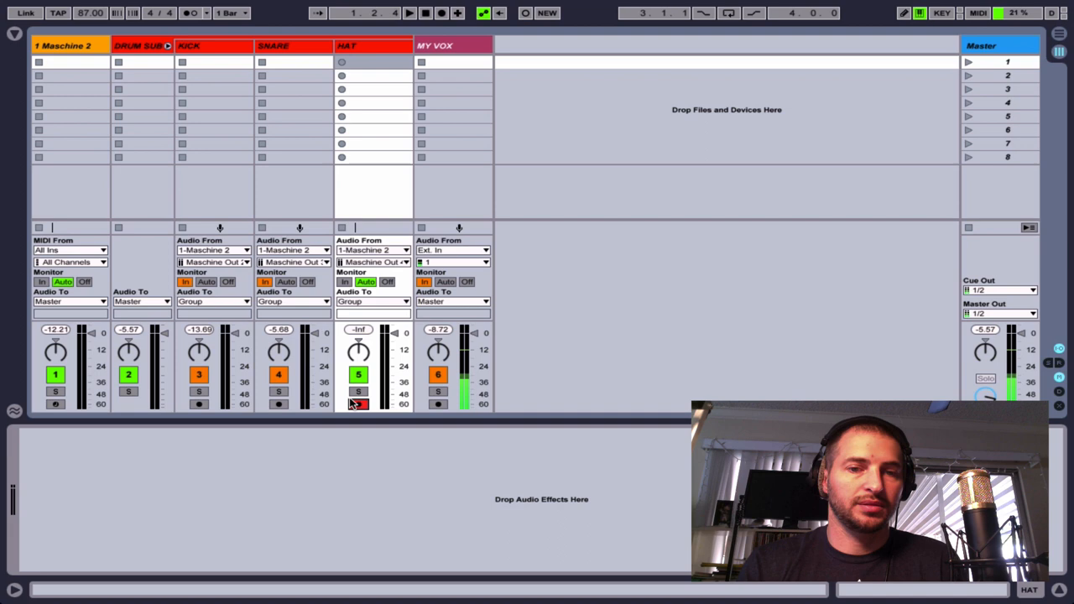
pyautogui.click(344, 282)
pyautogui.write('STICK HITS')
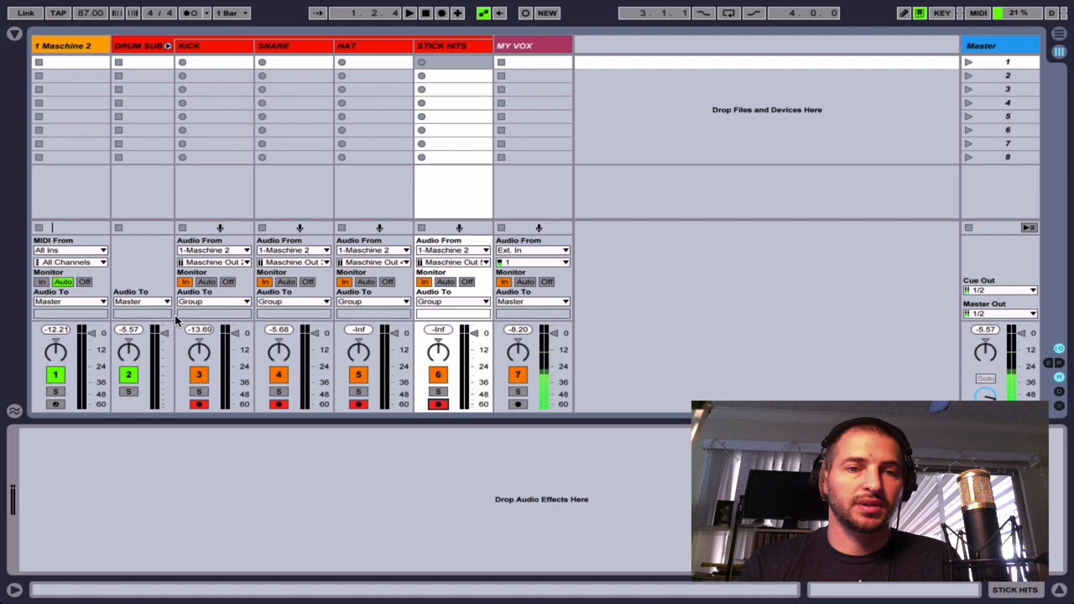
# - Arm the STICK HITS track for recording and switch to Arrangement view
pyautogui.click(409, 14)
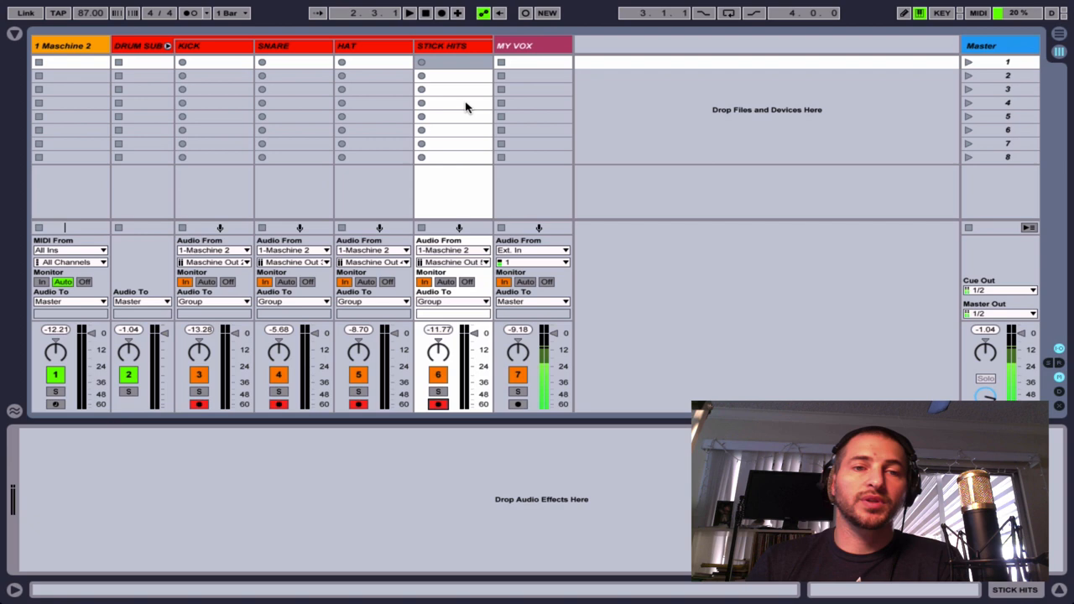
pyautogui.moveTo(315, 144)
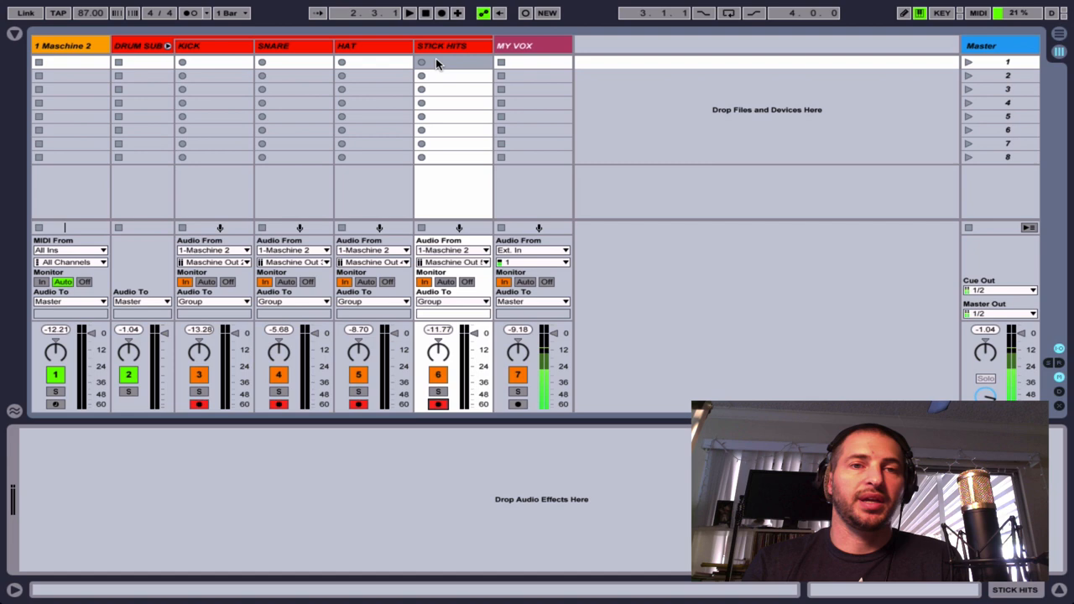
pyautogui.moveTo(439, 167)
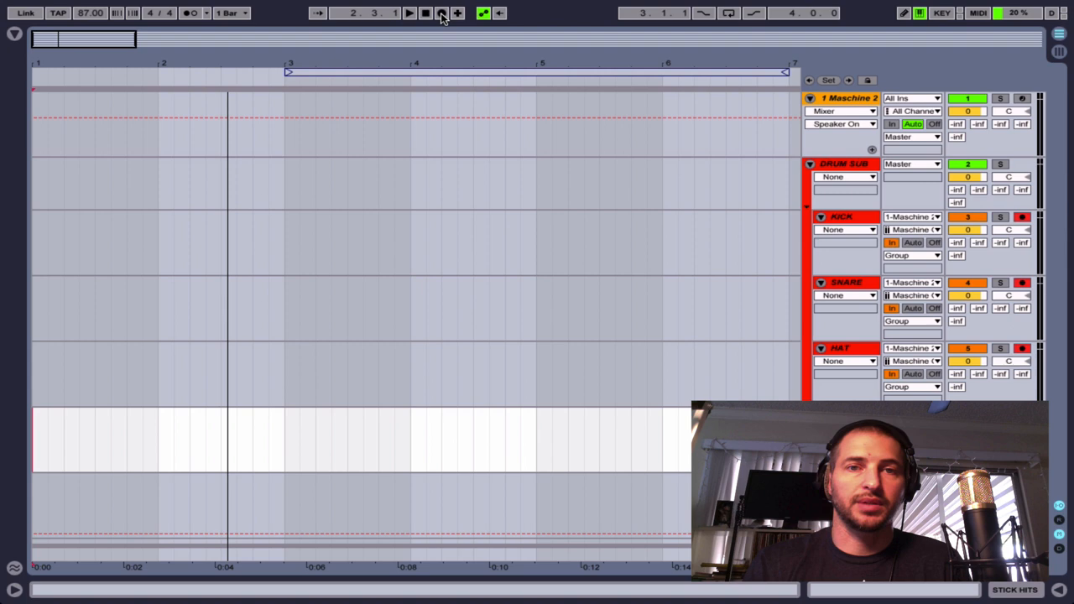
# - Record four bars of the drum outputs as separate audio clips, then stop
pyautogui.click(409, 13)
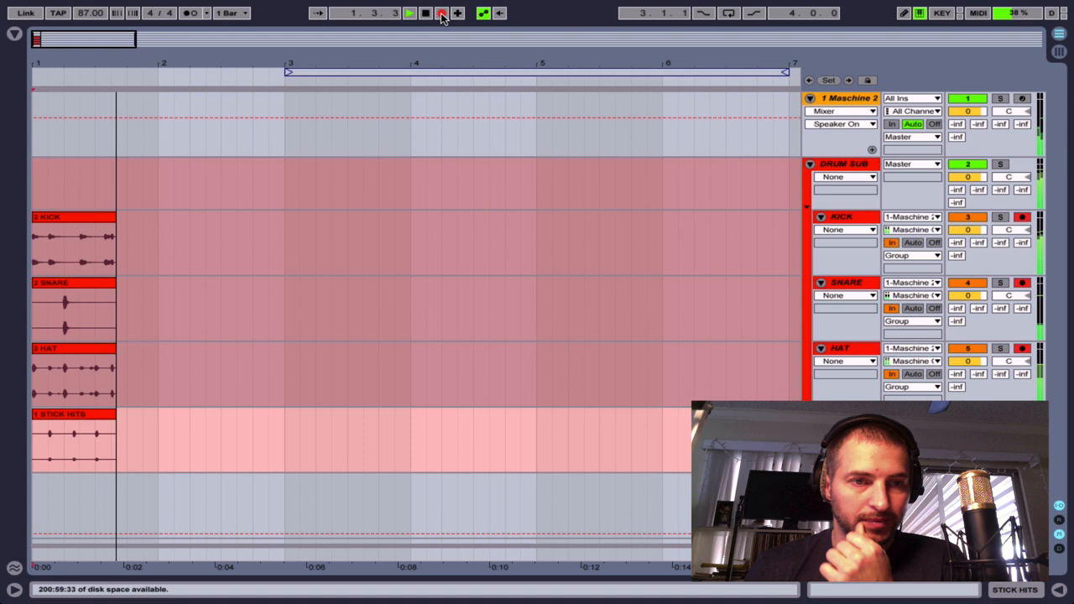
pyautogui.click(409, 13)
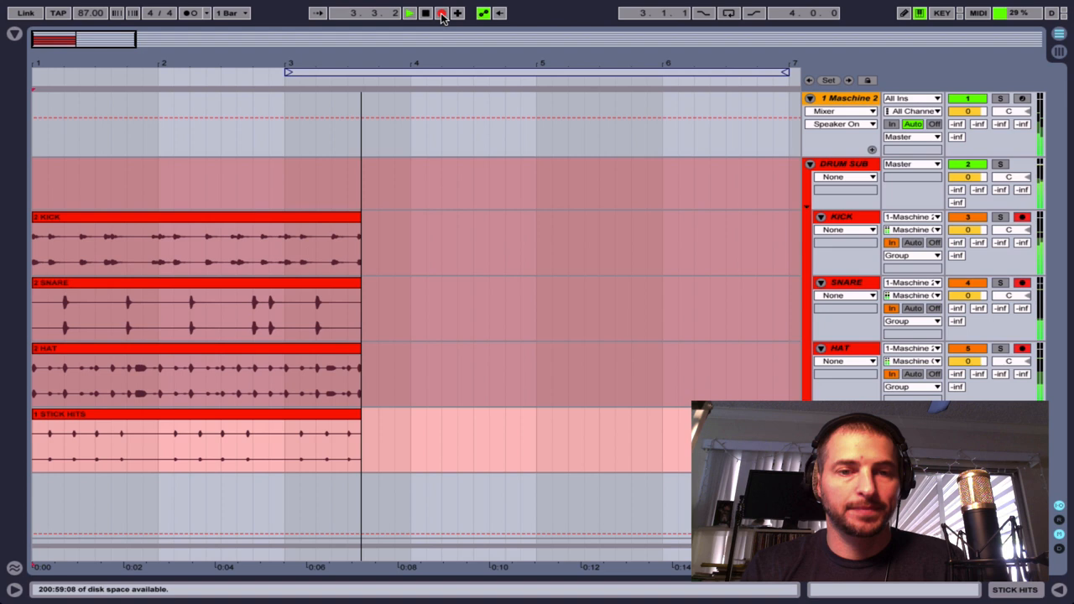
pyautogui.click(409, 14)
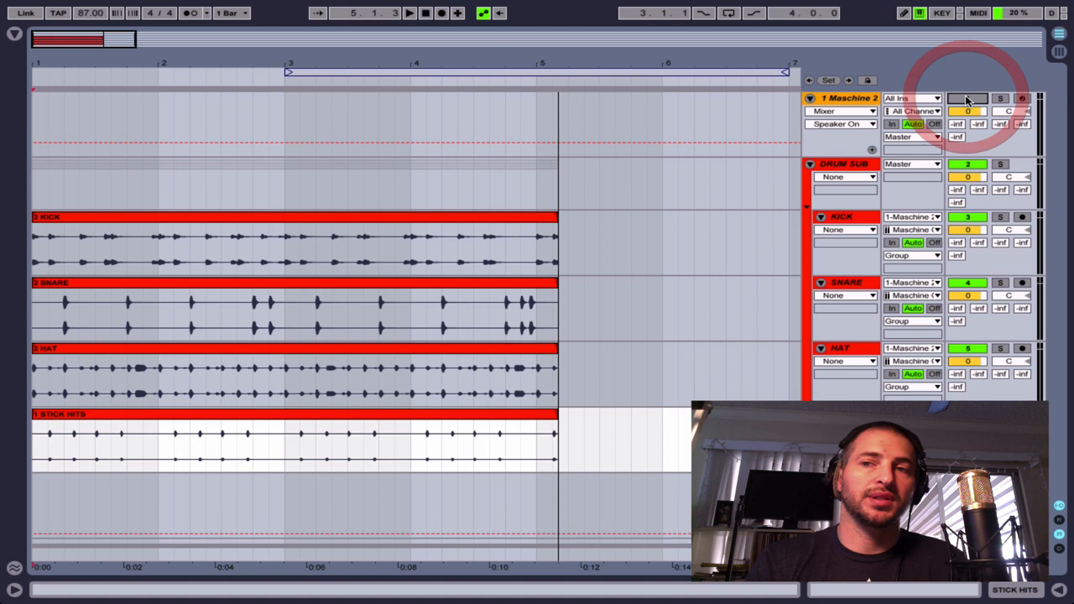
# - Return from Arrangement to Session view with the Maschine 2 track selected
pyautogui.click(409, 14)
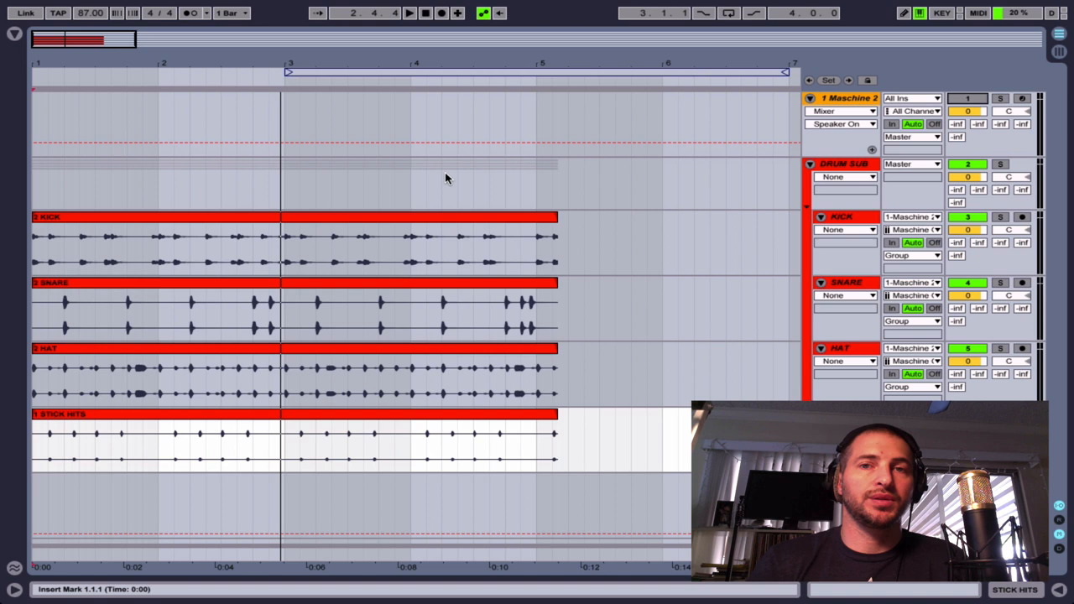
pyautogui.moveTo(774, 235)
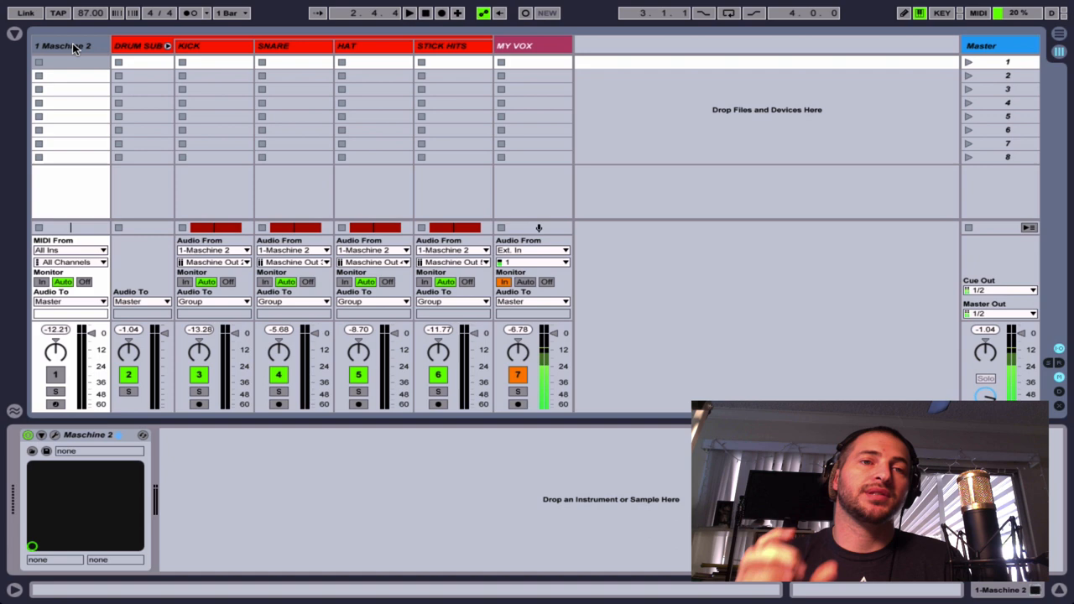
pyautogui.moveTo(470, 127)
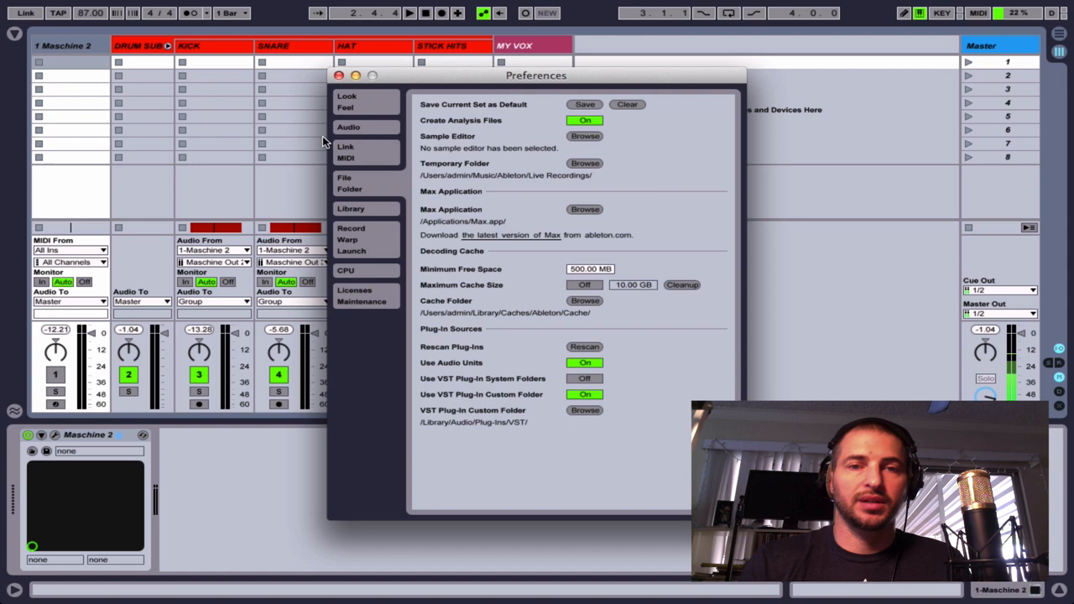
pyautogui.moveTo(428, 111)
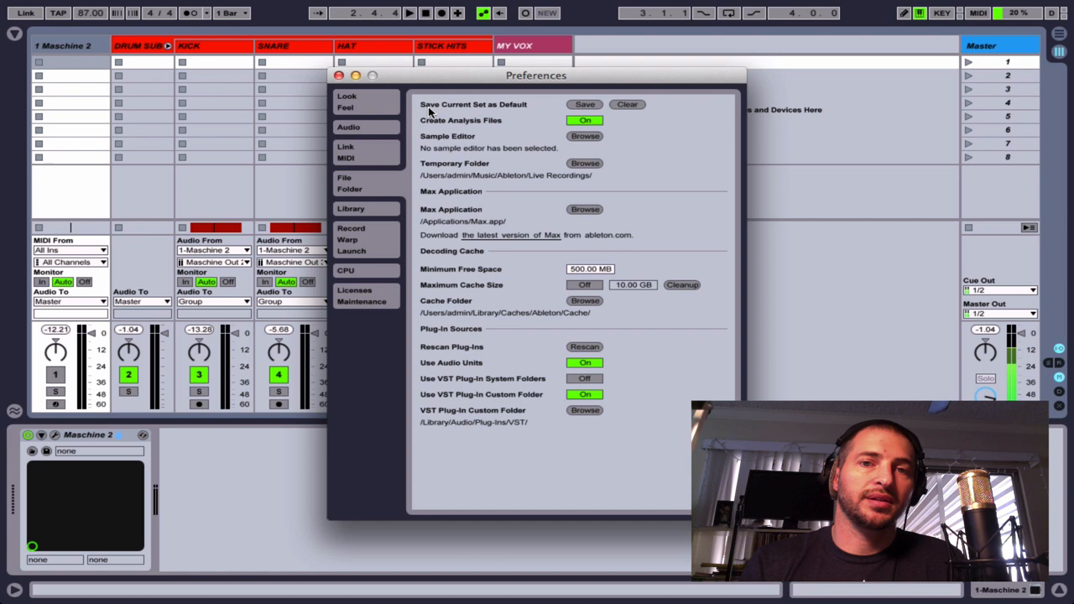
# - Save the current set with the Maschine drum tracks as the default set via Preferences > File Folder
pyautogui.click(339, 75)
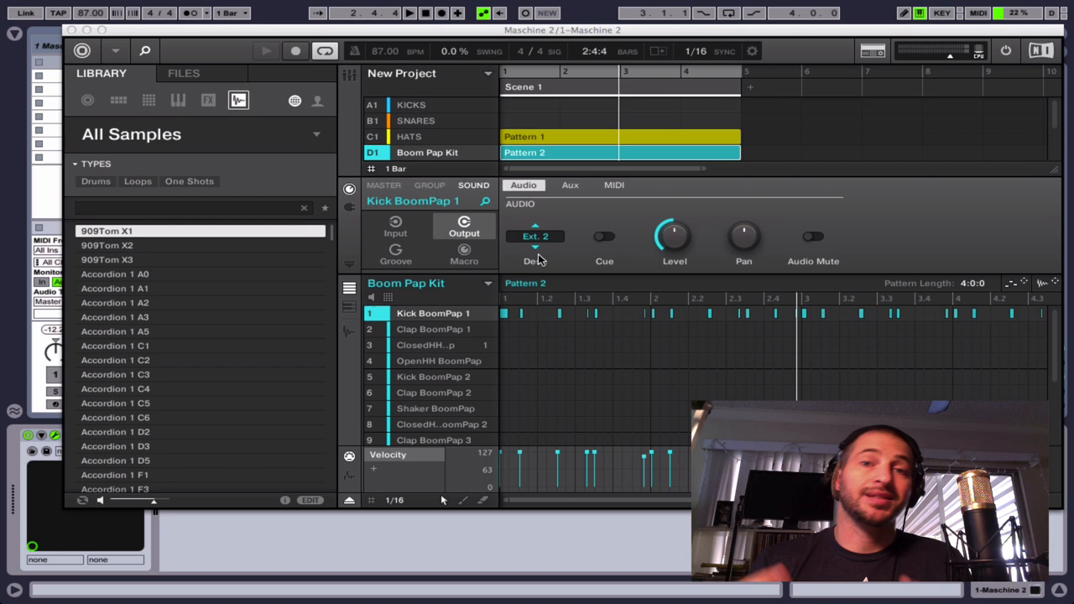
pyautogui.click(409, 104)
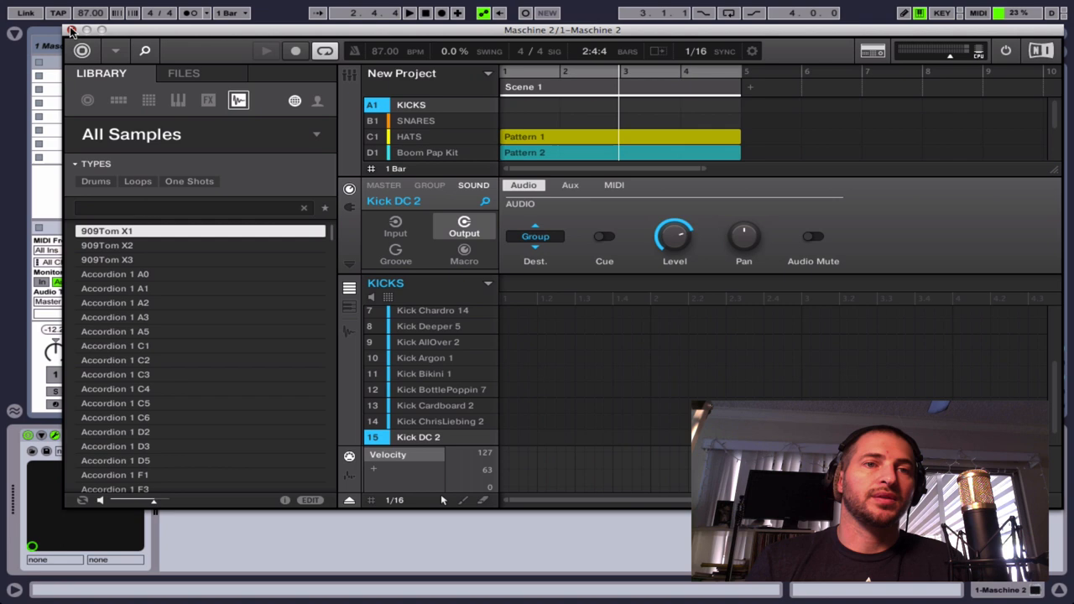
pyautogui.click(71, 31)
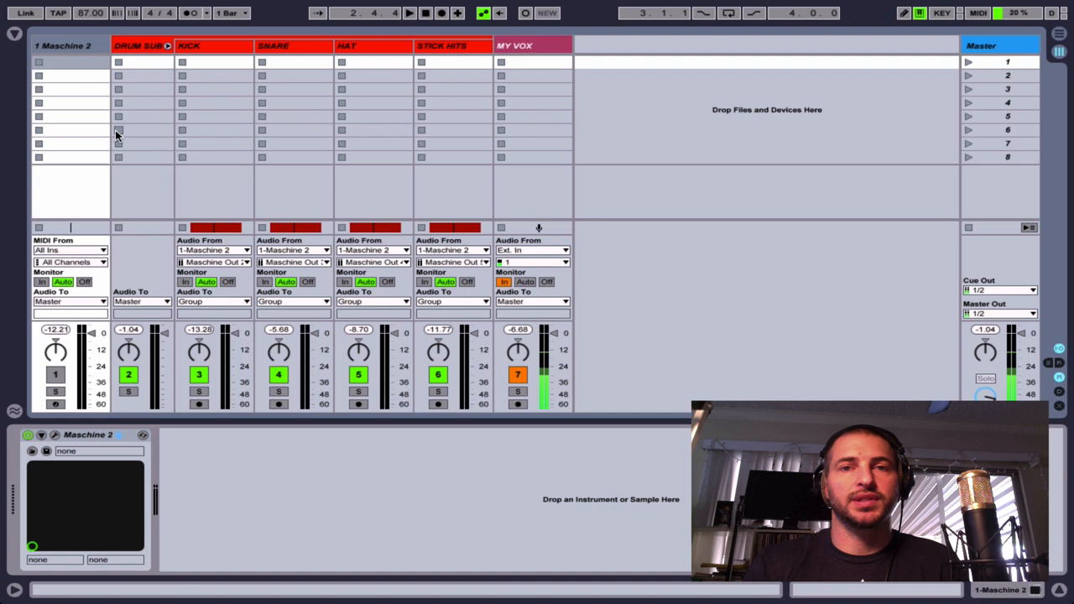
pyautogui.moveTo(461, 275)
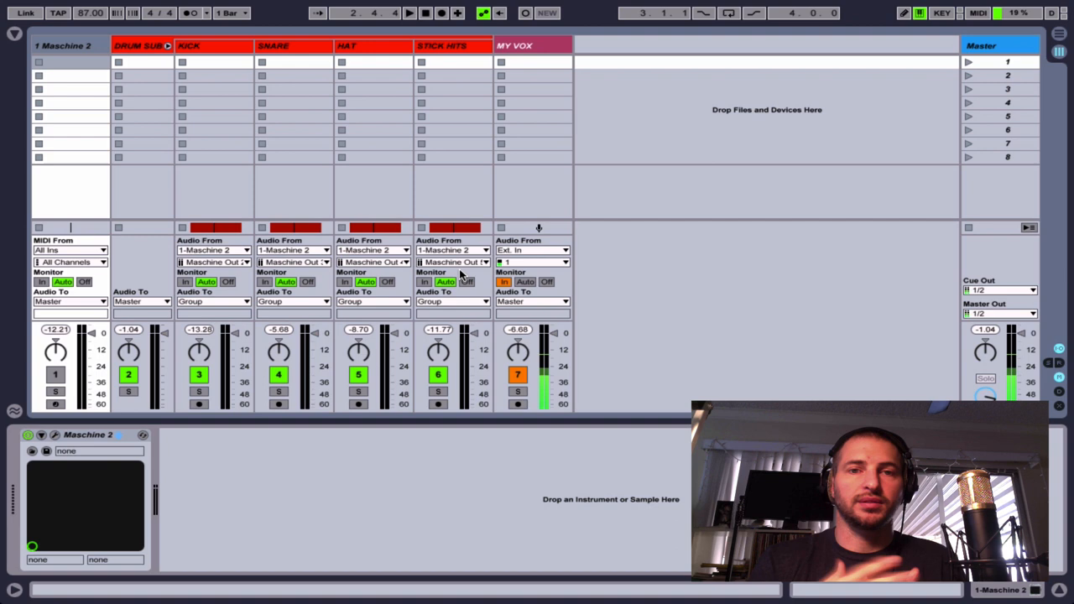